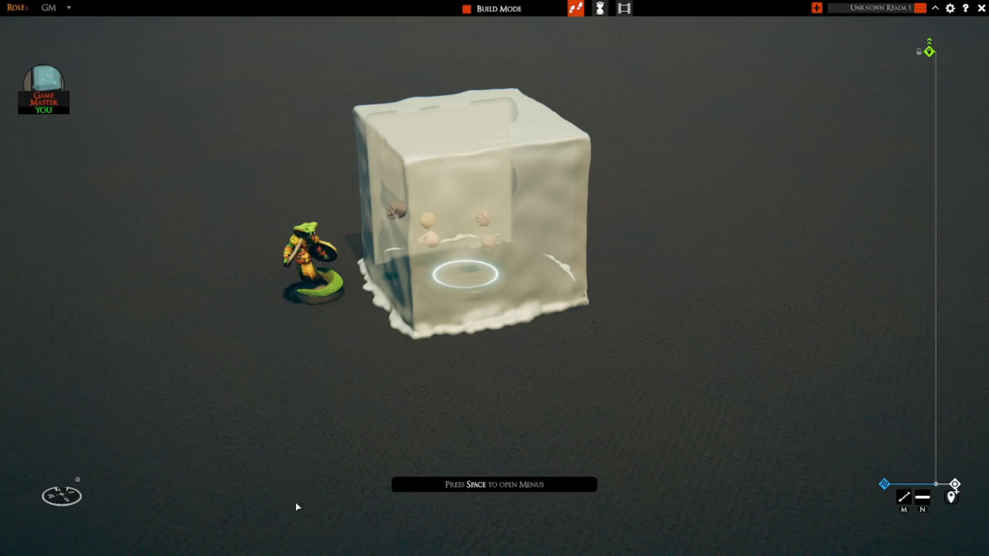
{"action": "mouse_move", "coordinate": [252, 466]}
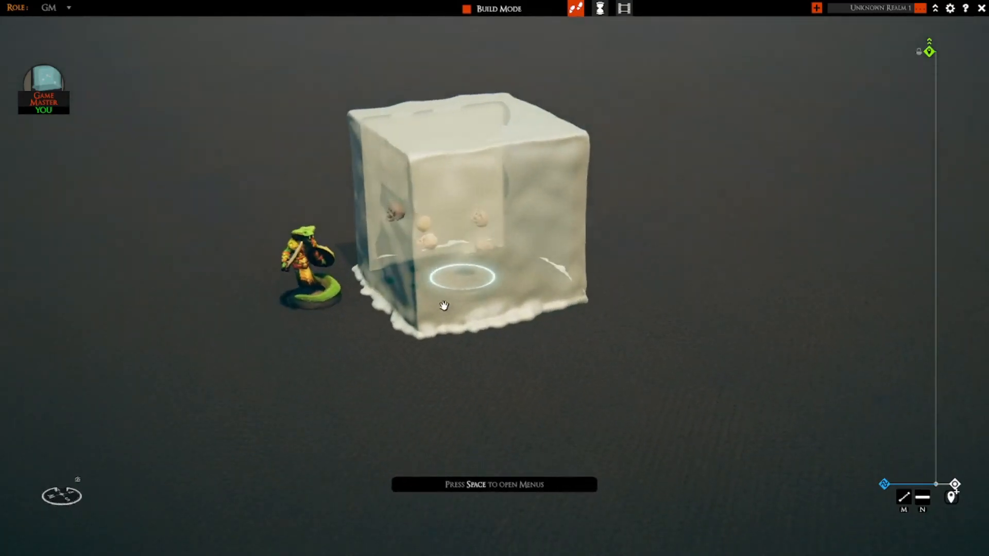
{"action": "mouse_move", "coordinate": [482, 369]}
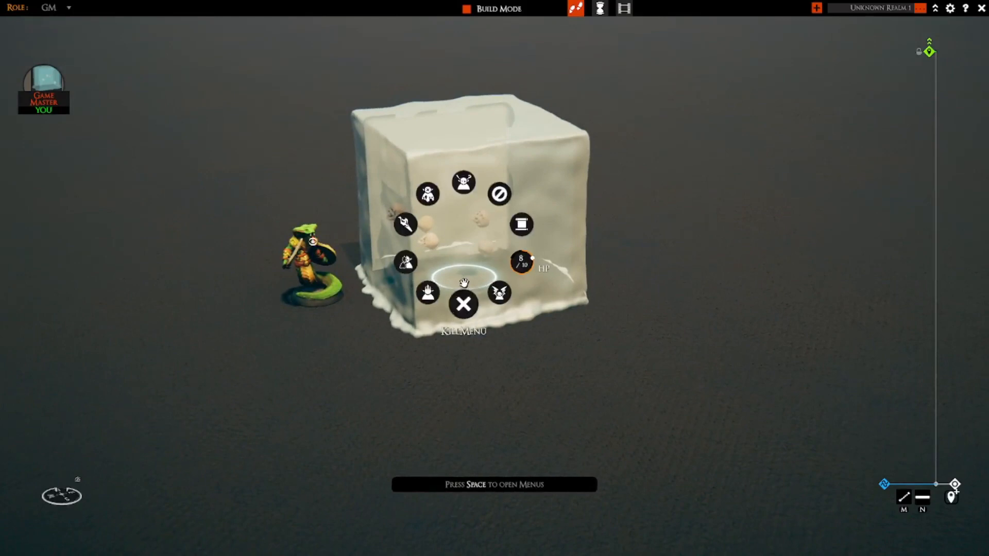
- Delete the gelatinous cube mini via its radial Kill Menu X, leaving the snake-folk figure
{"action": "left_click", "coordinate": [463, 304]}
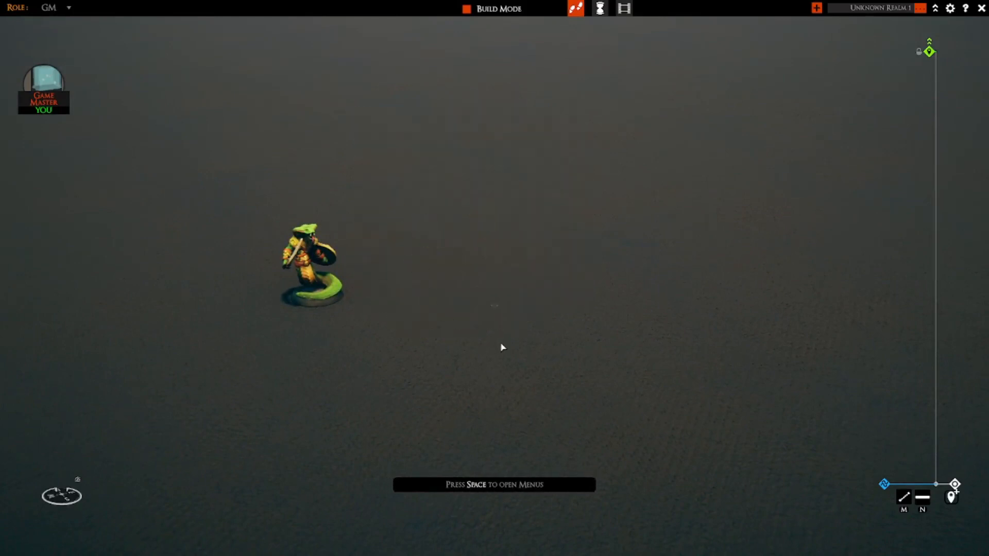